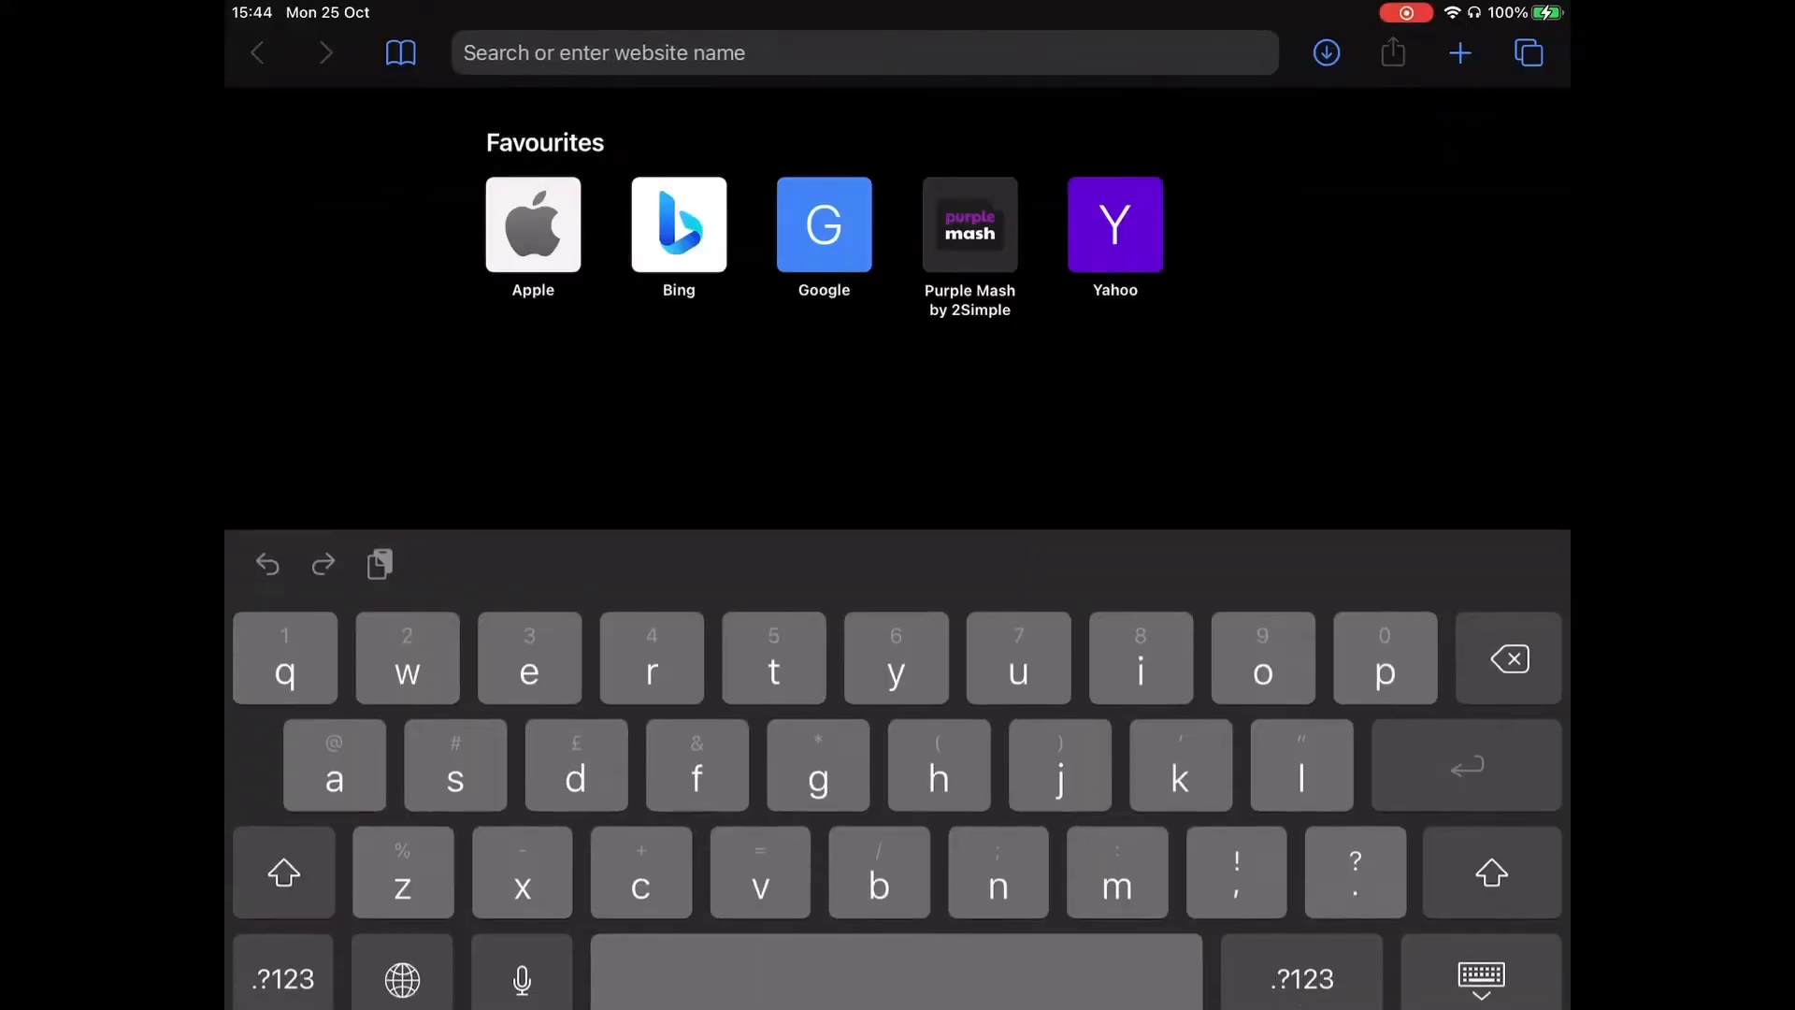
Type "da" in Safari's address bar and go to dafont.com.
text(dafont.com)
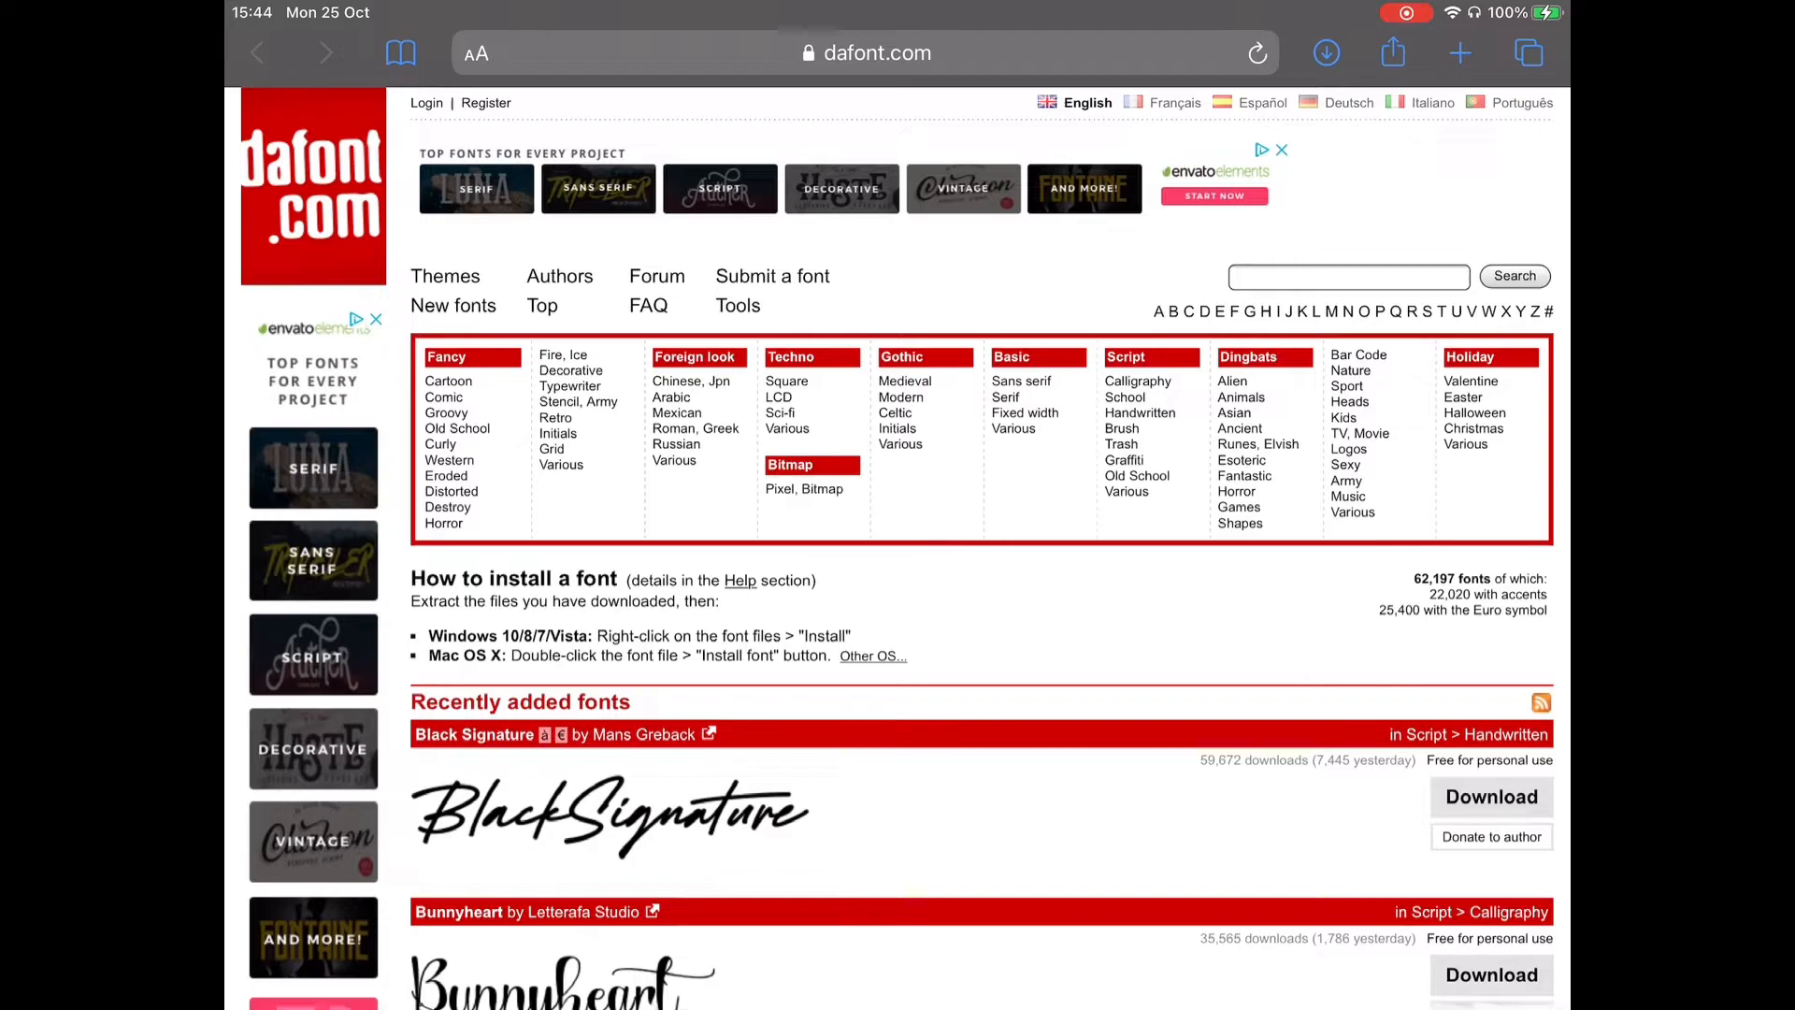
Download Bunnyheart from Recently added fonts as bunnyheart.zip and go to the download.
scroll(down, 3)
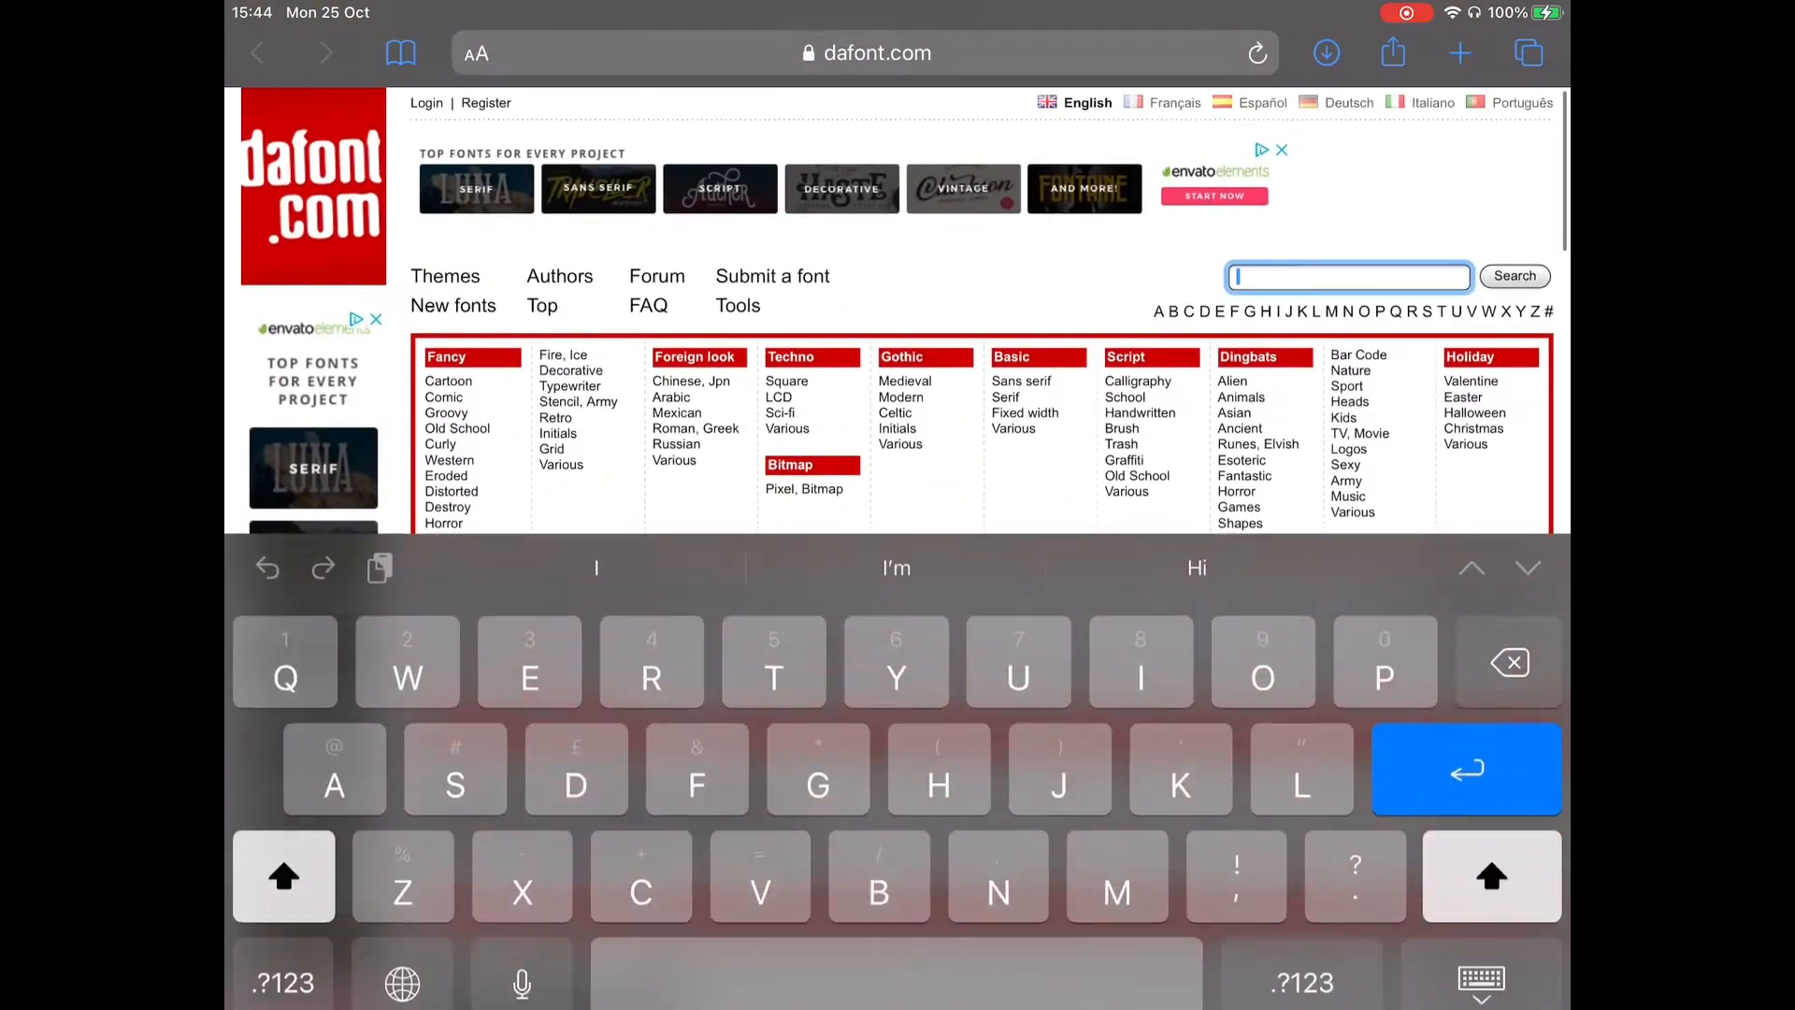
scroll(down, 3)
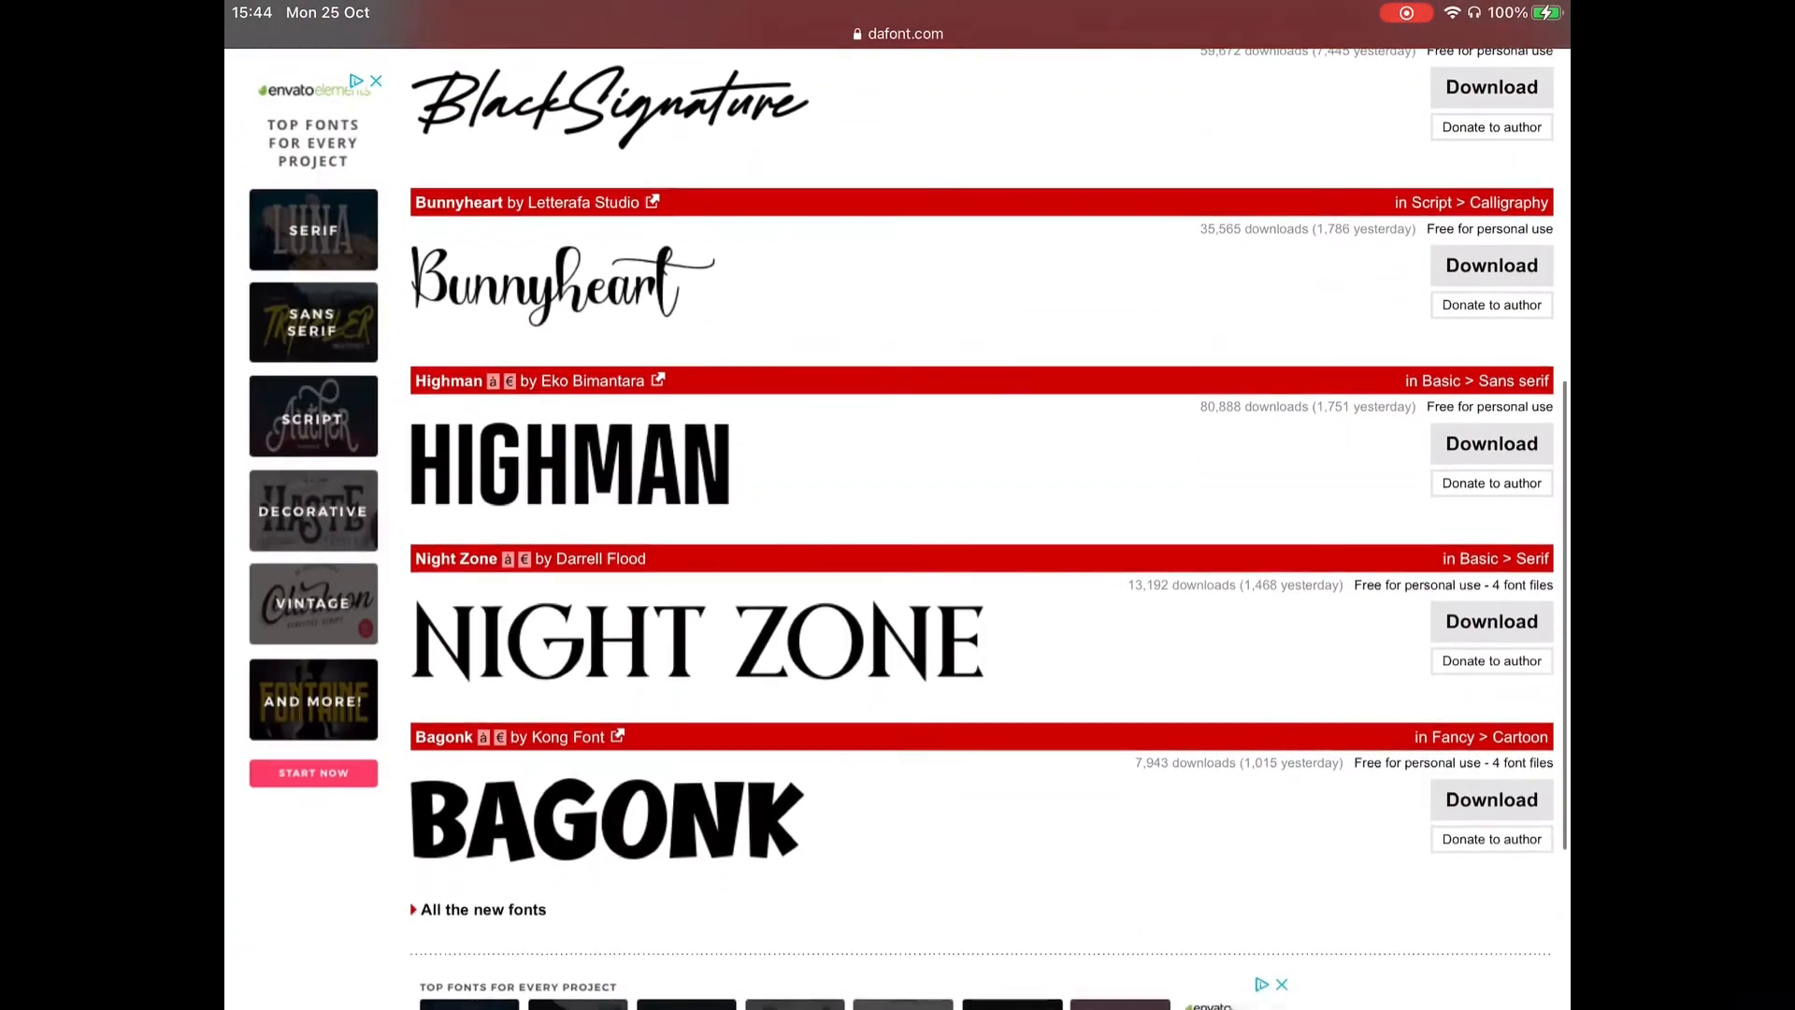
click(1490, 265)
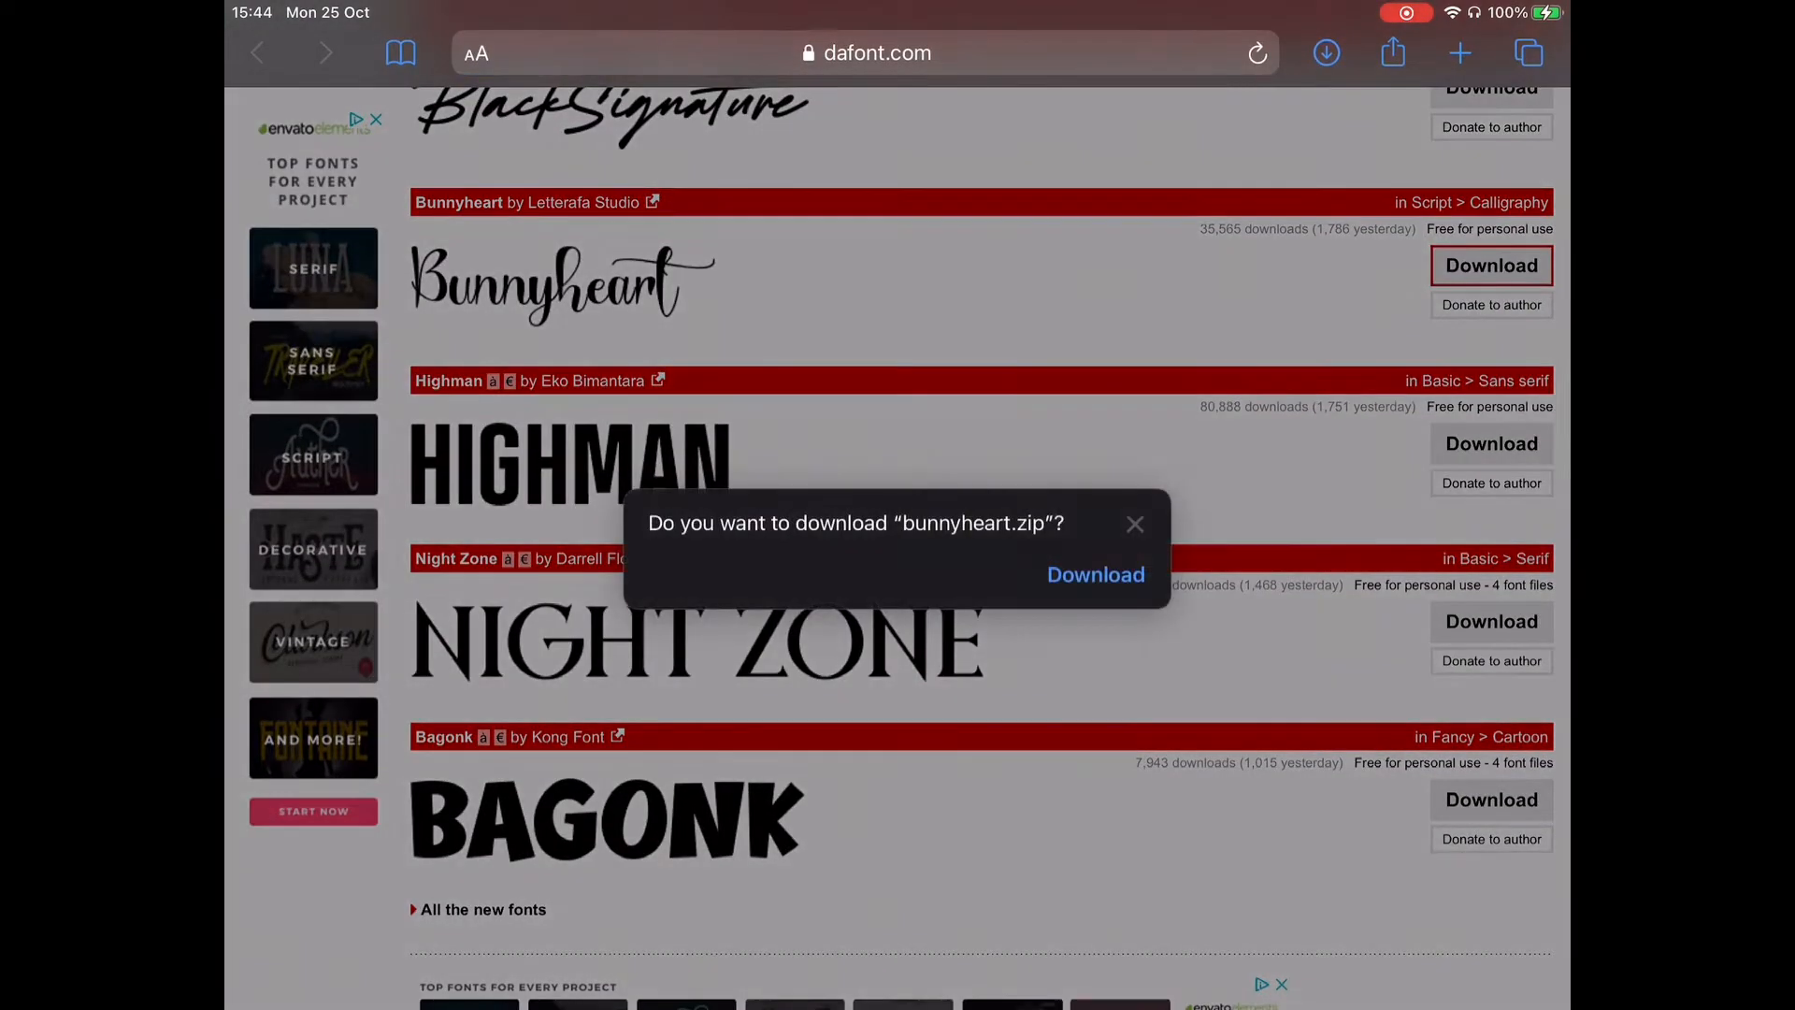
click(1134, 524)
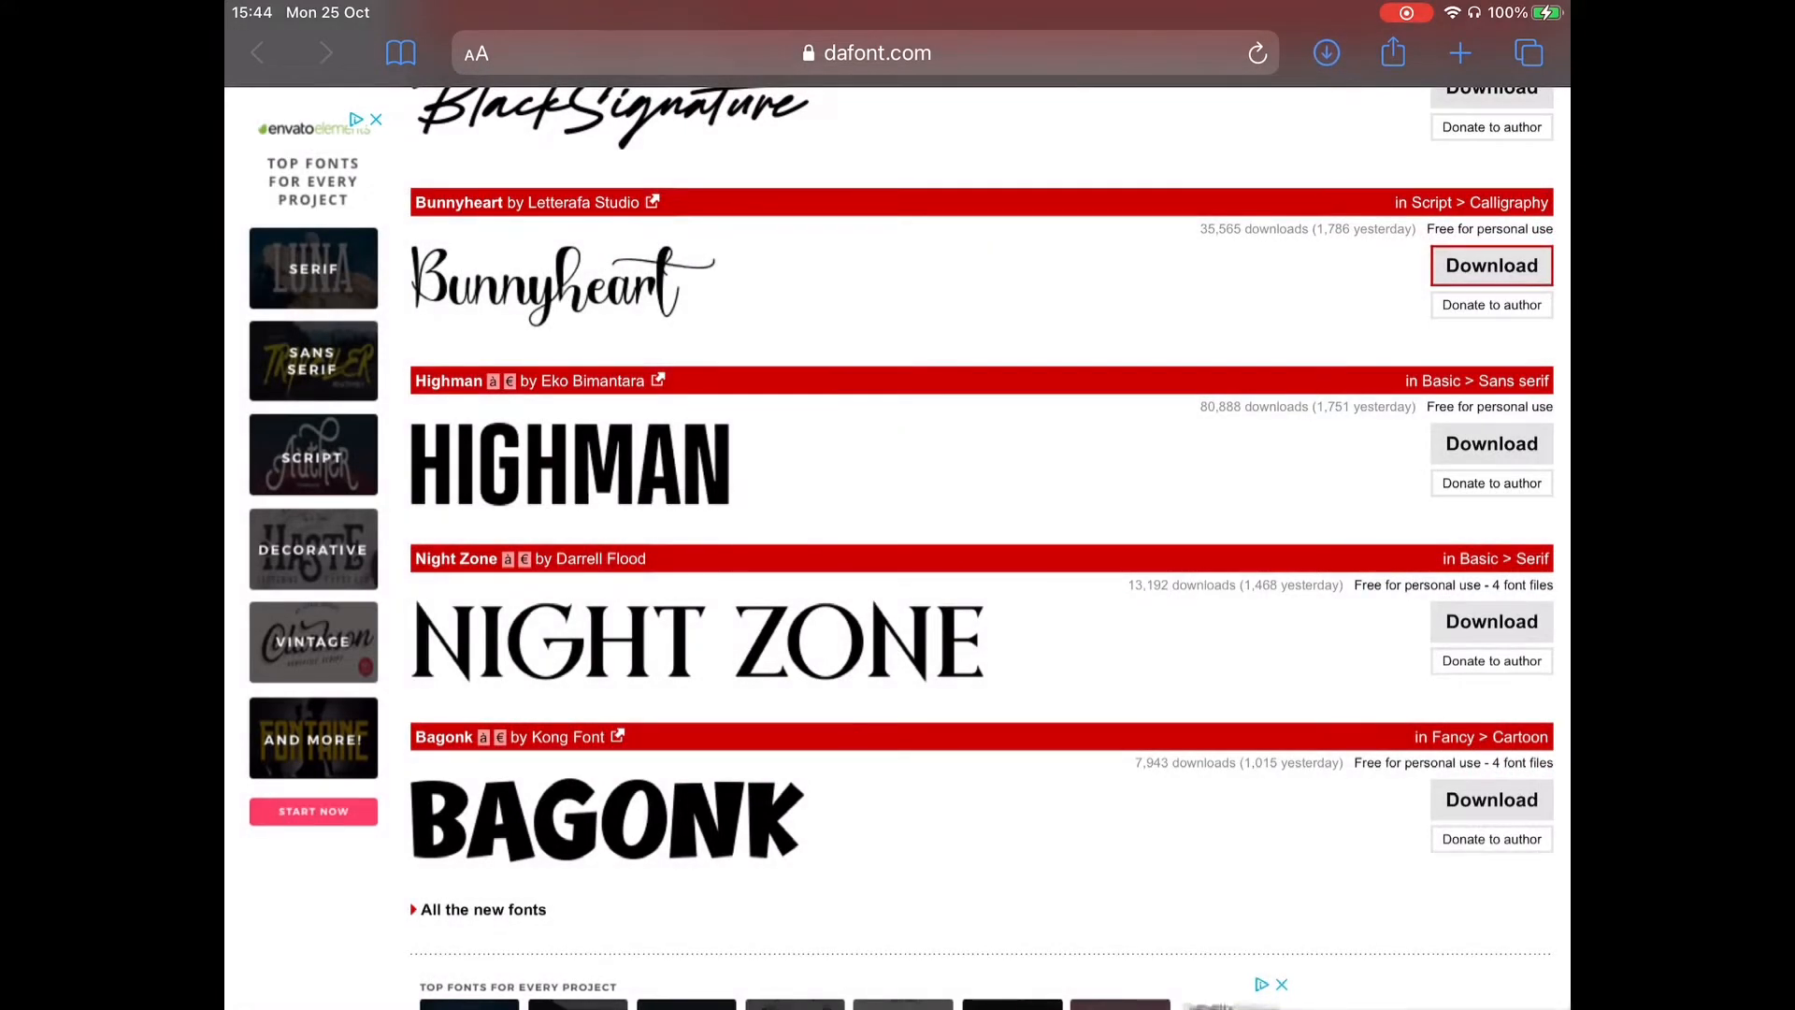
click(1325, 53)
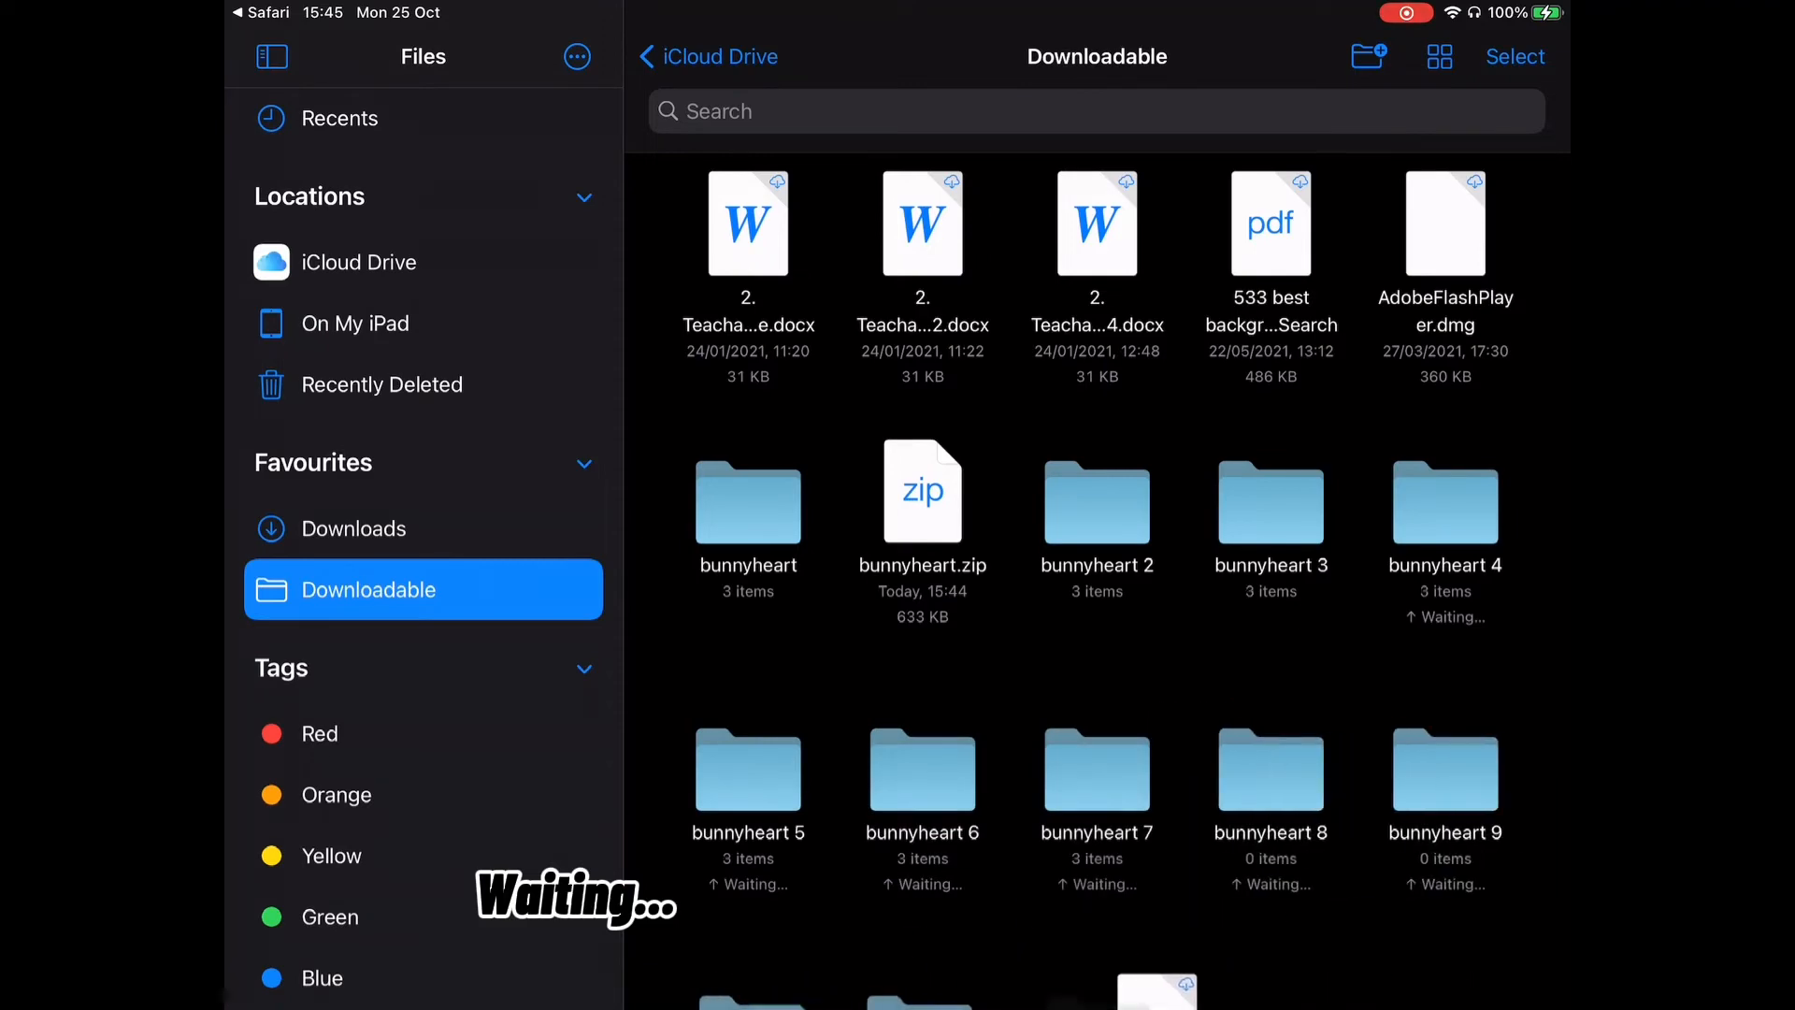
Open the extracted bunnyheart folder in Files' Downloadable folder.
scroll(up, 3)
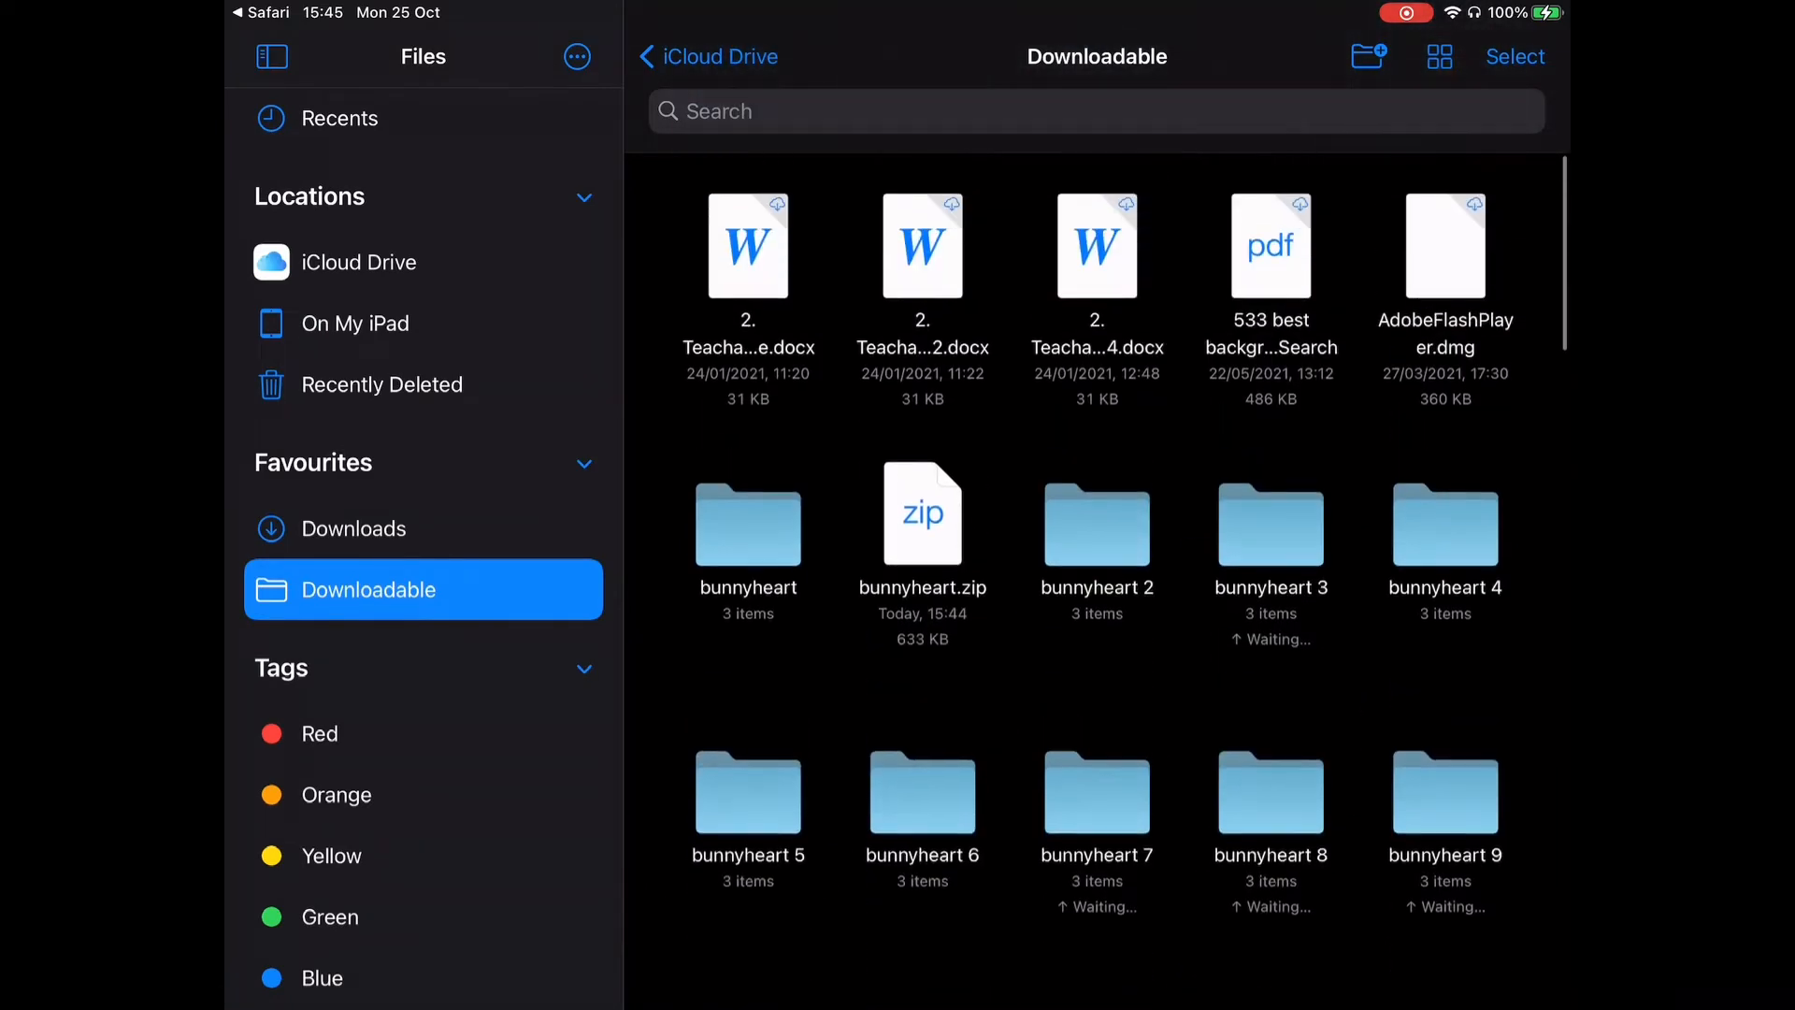
scroll(up, 3)
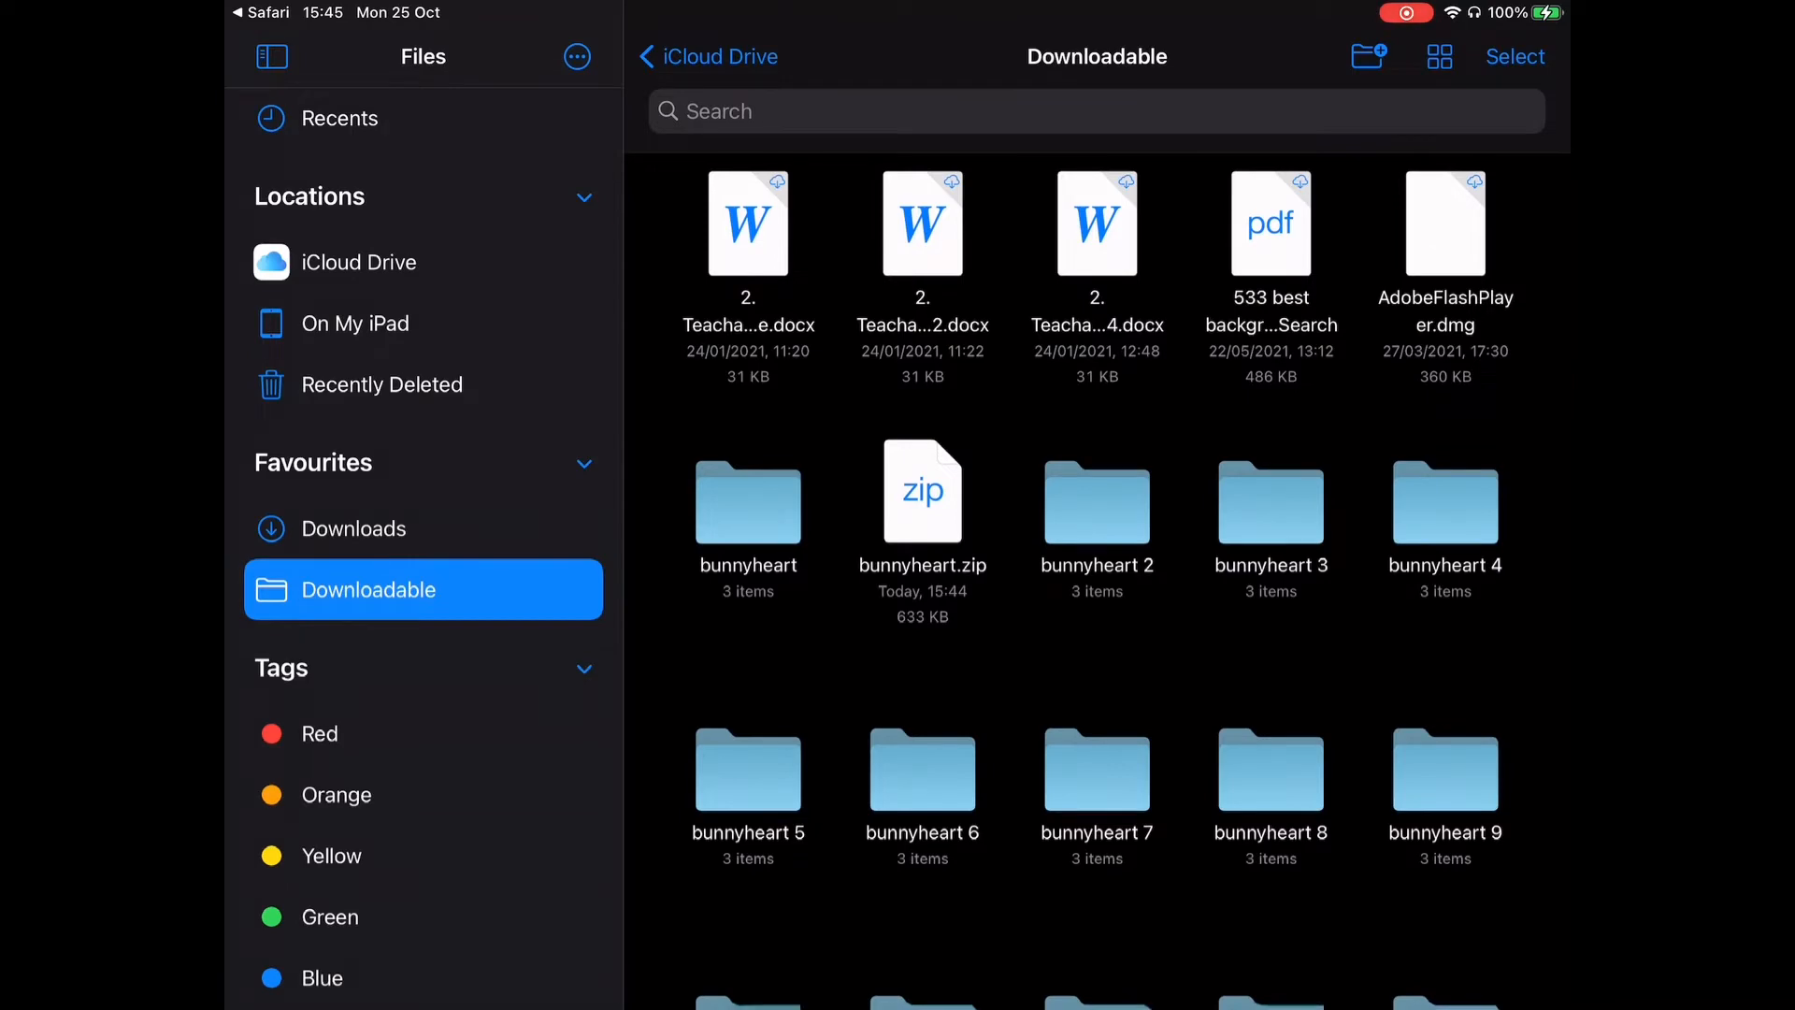
double_click(1097, 501)
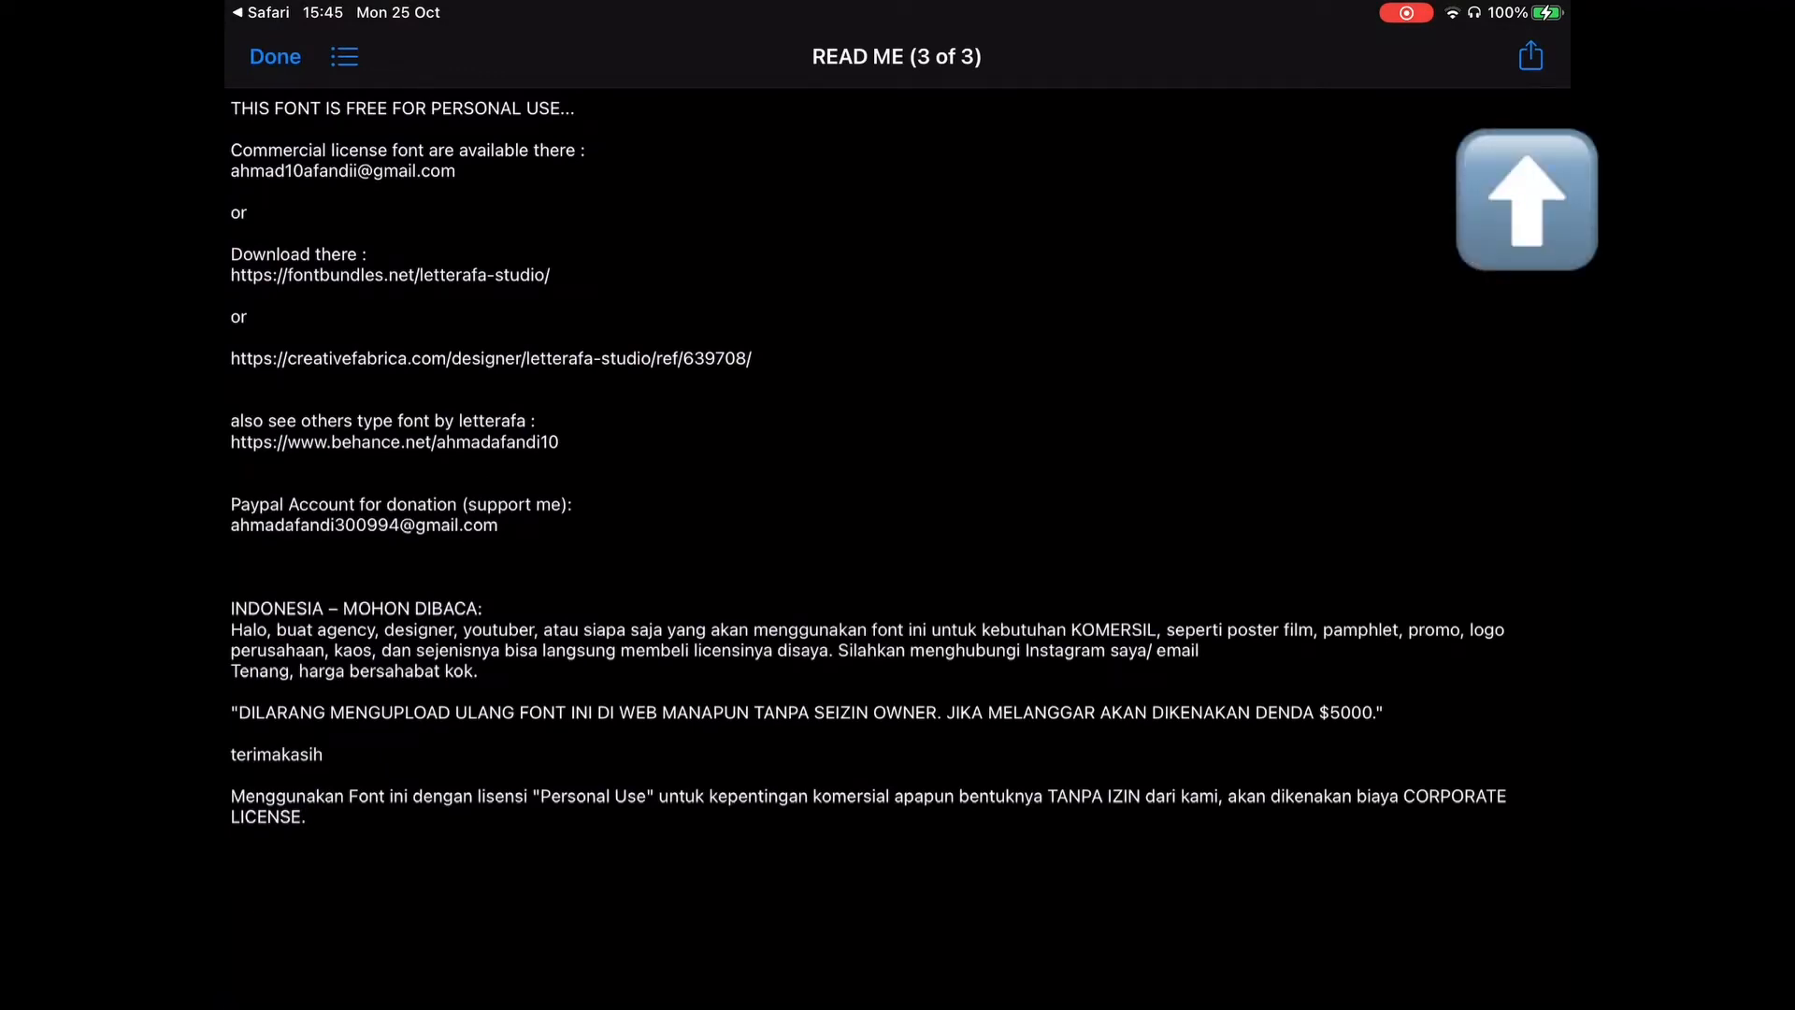
Share the bunnyheart font files from the preview to CapCut.
click(1529, 56)
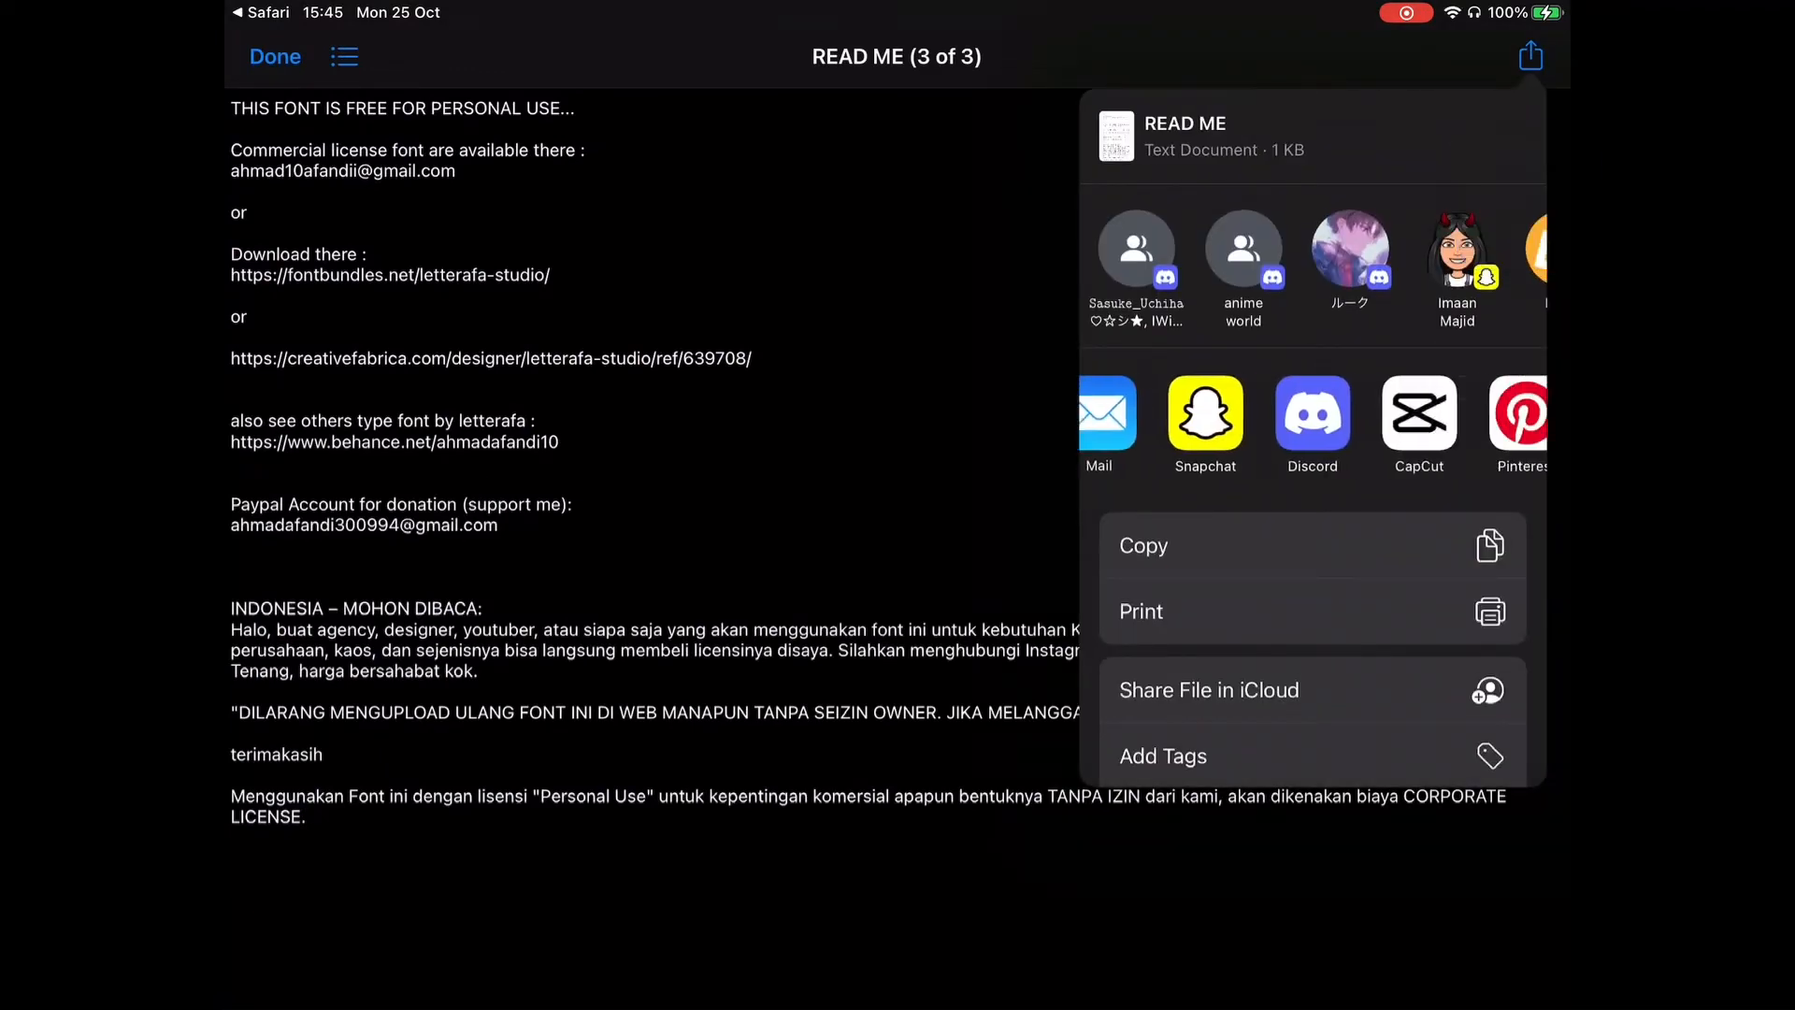
click(1418, 412)
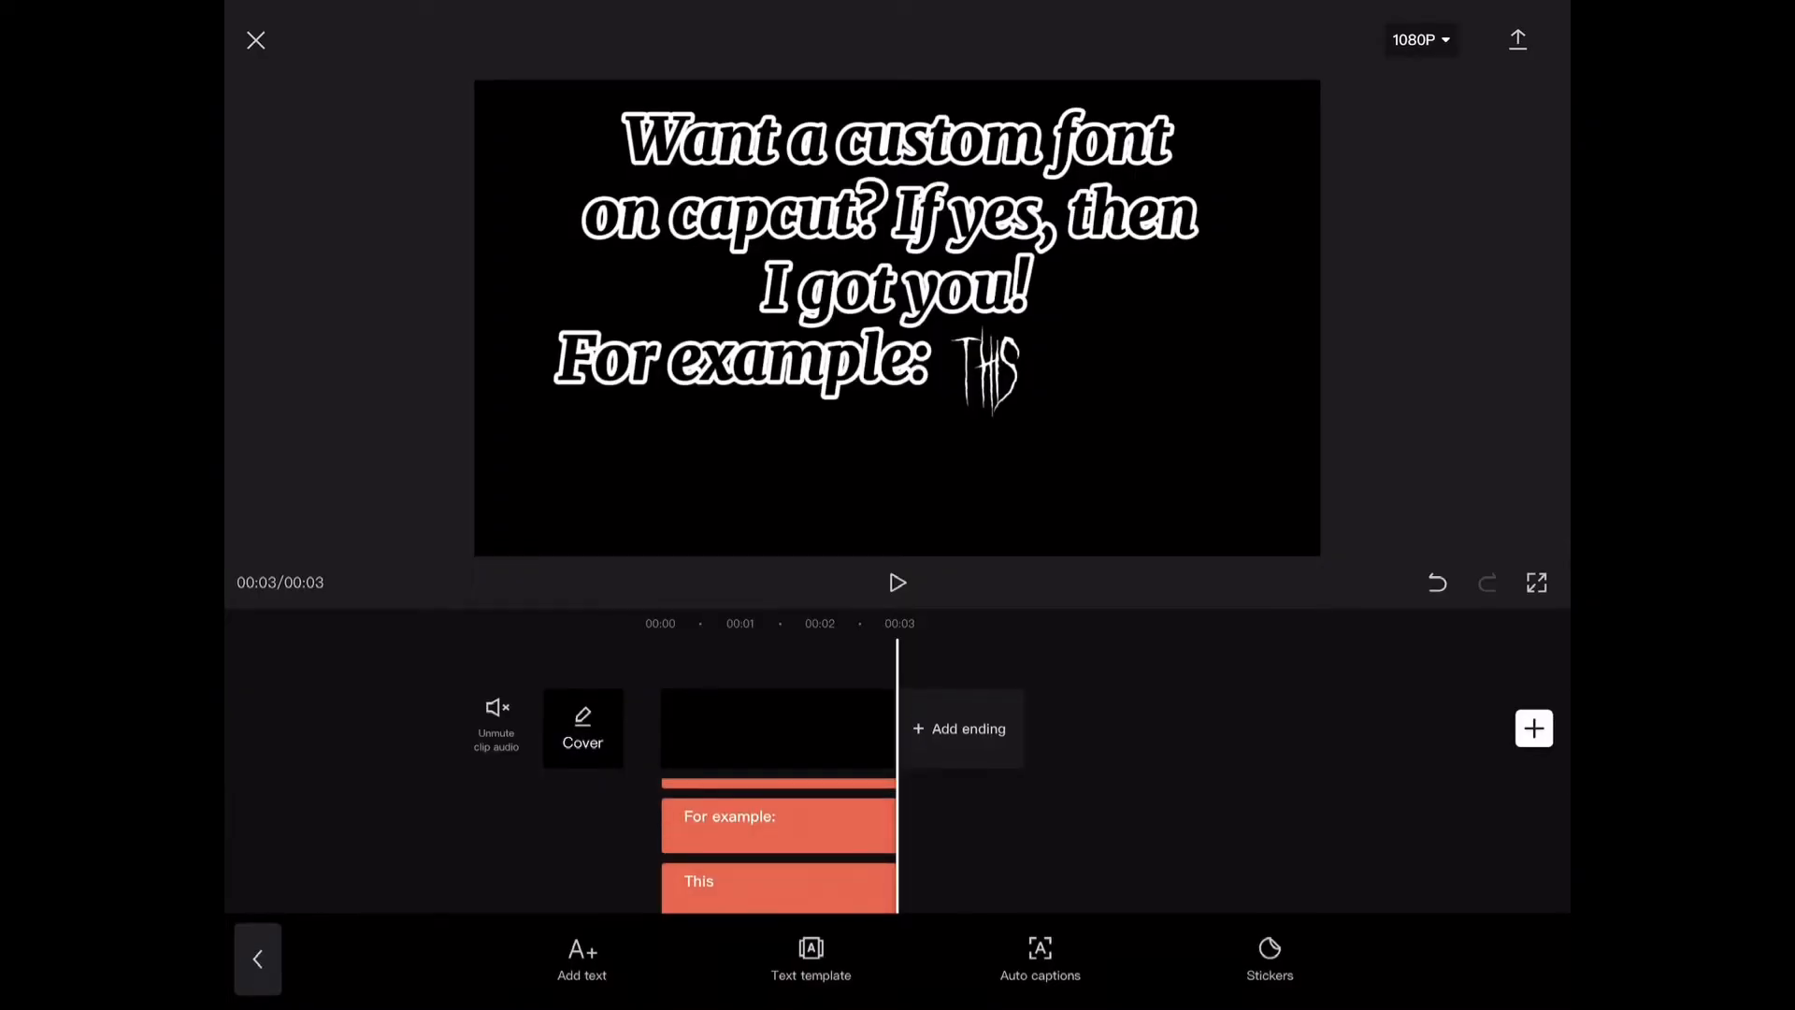
Add an empty text element to the CapCut project and show its Style options.
click(779, 733)
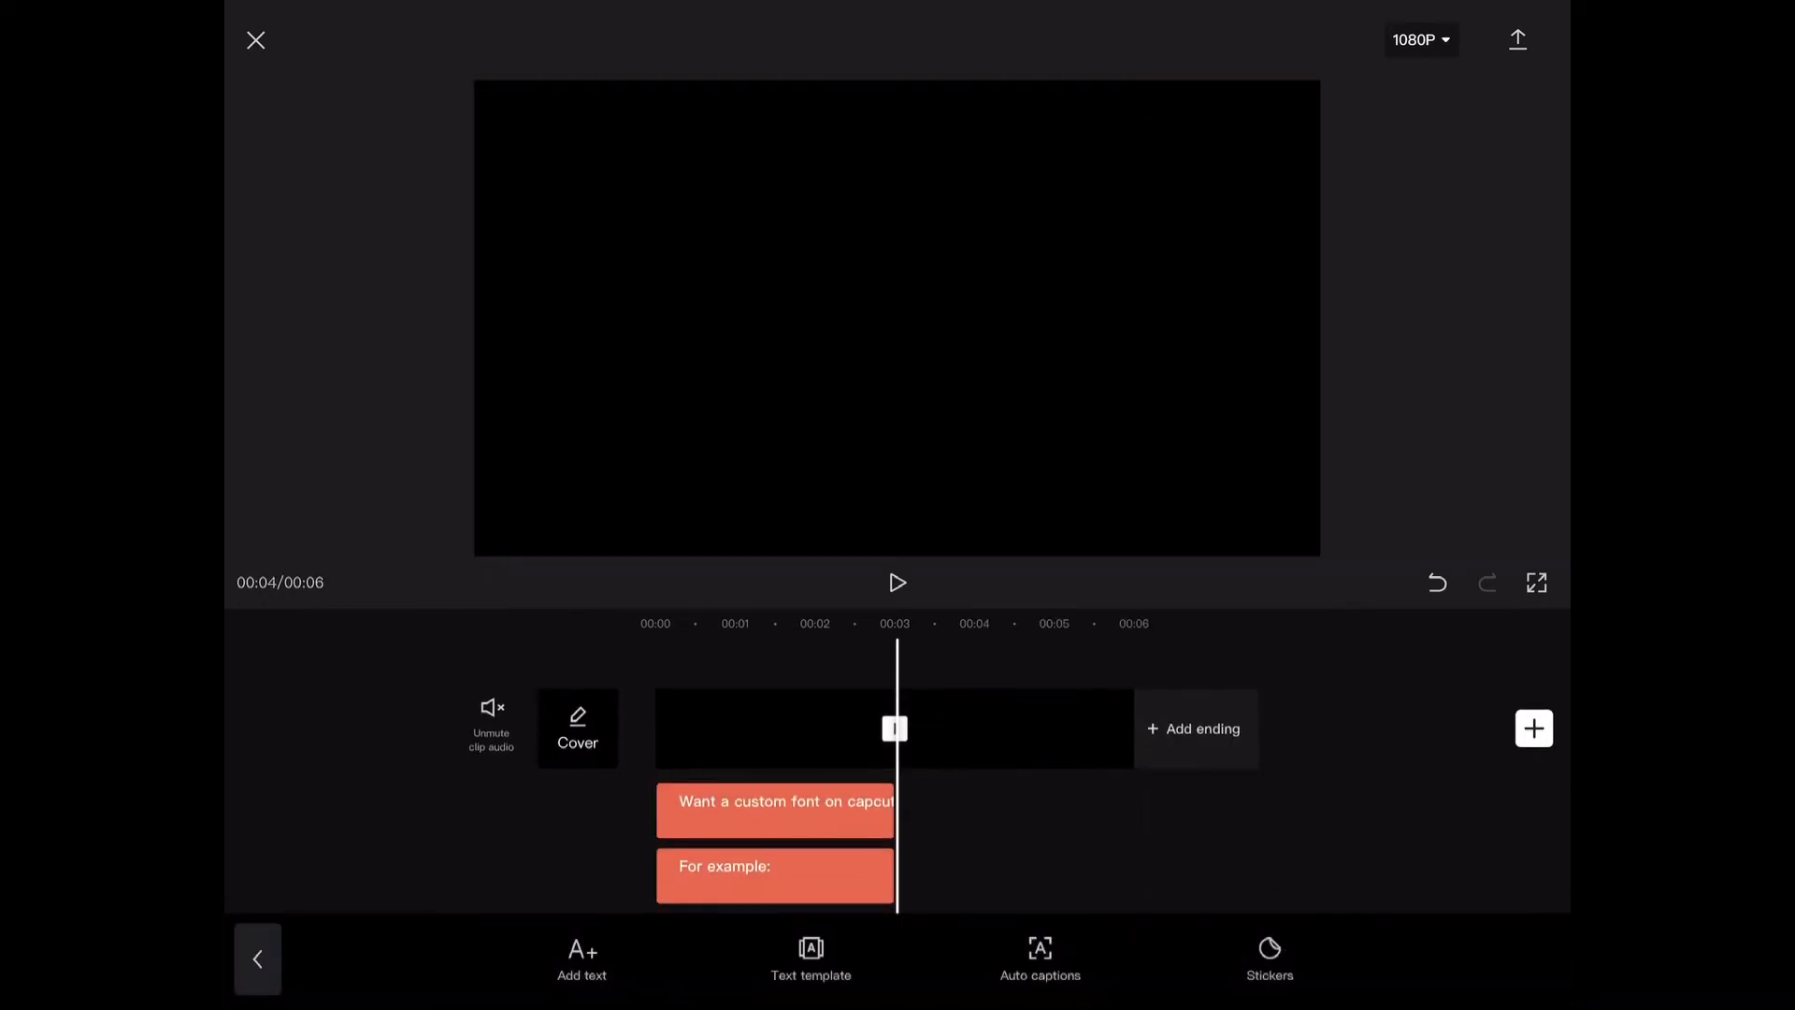
click(581, 958)
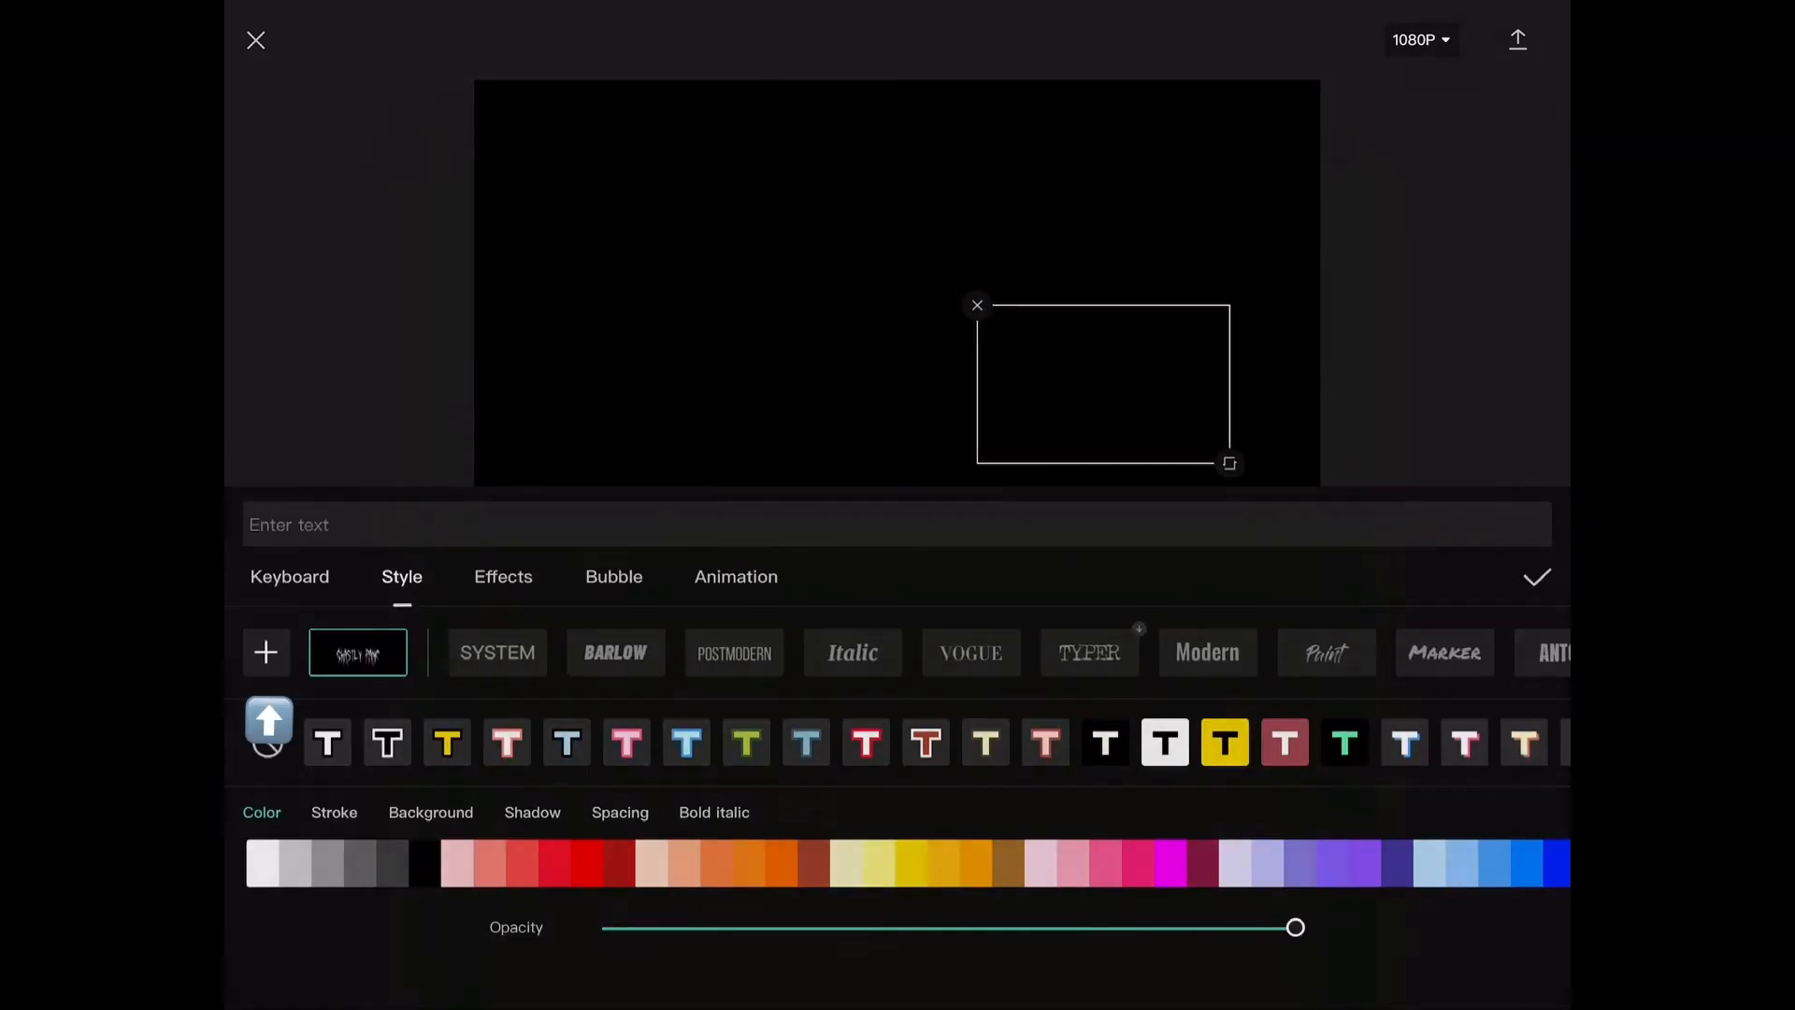
Import Bunnyheart.ttf as a custom font through the font list's + button.
click(266, 653)
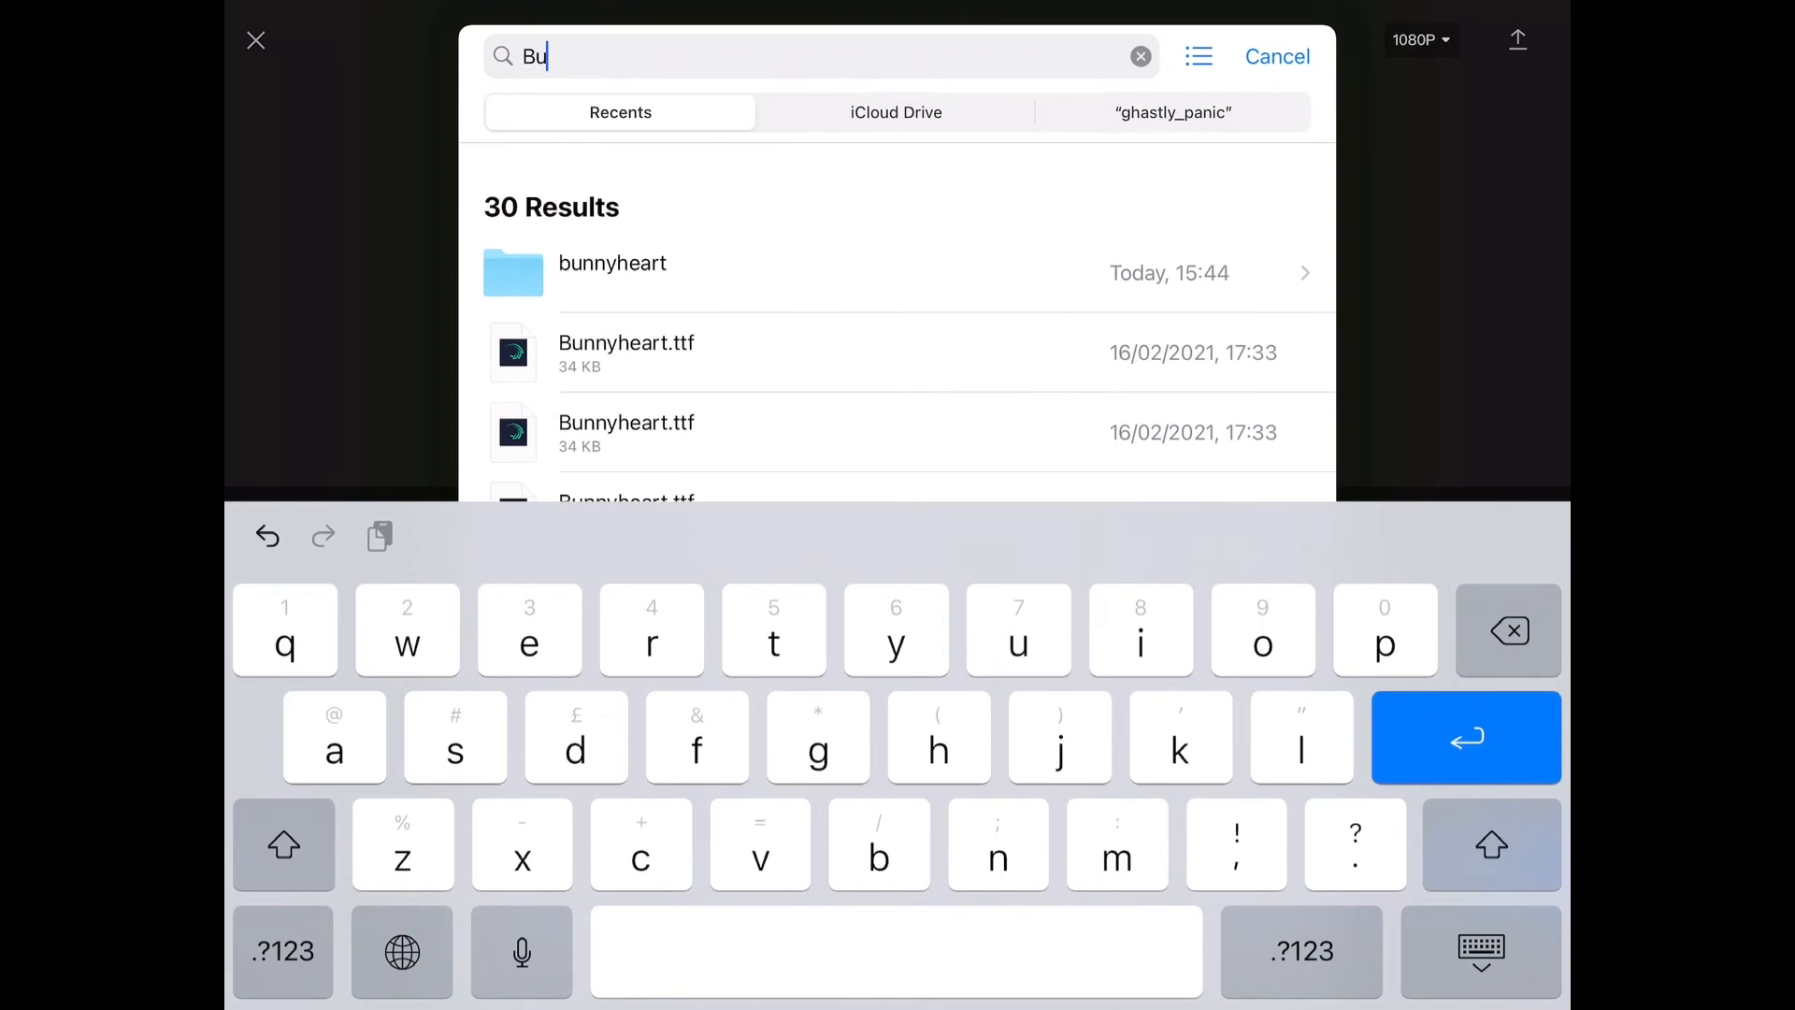
click(627, 352)
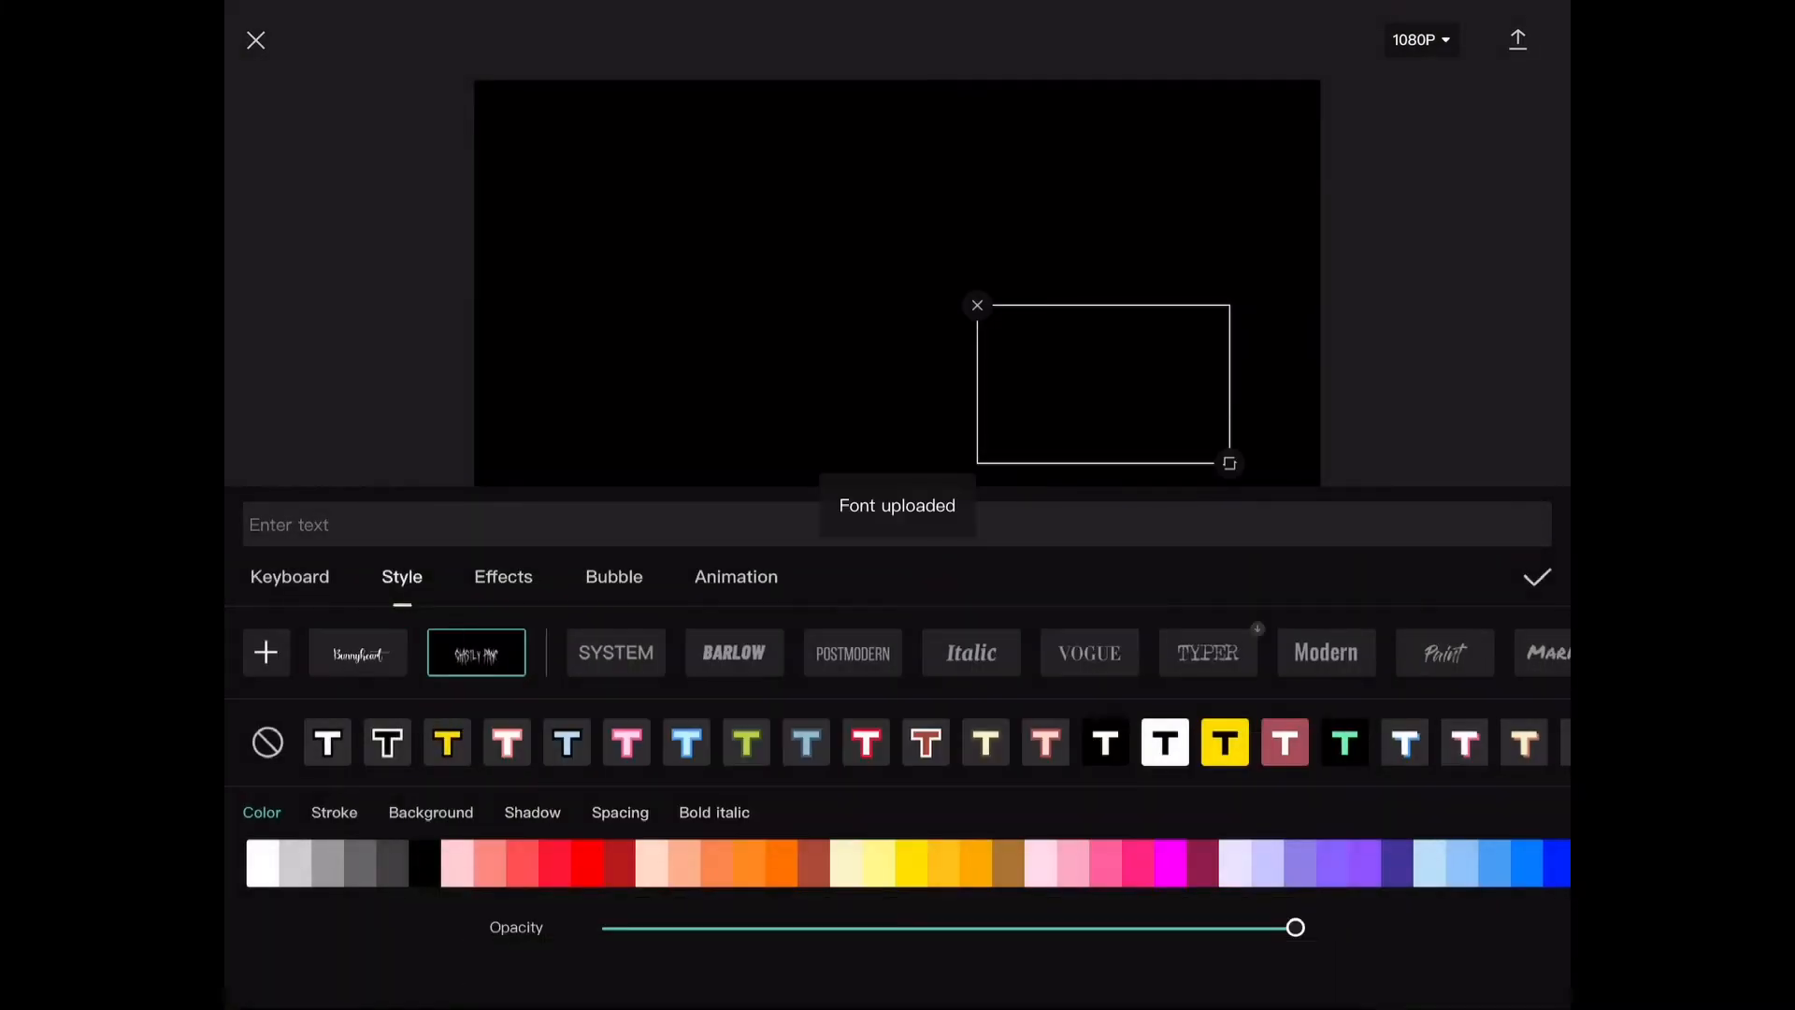